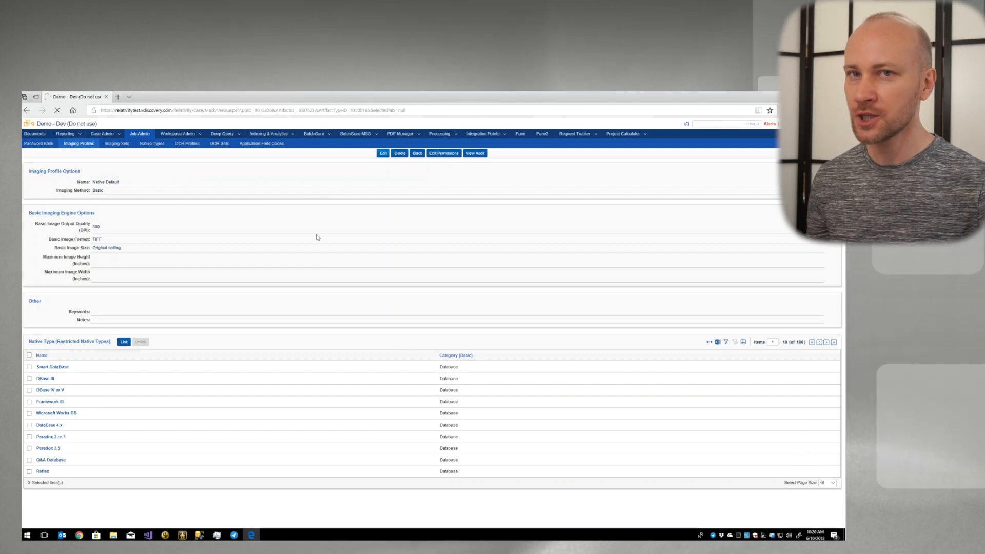
# Edit the Native Default imaging profile and try saving it, hitting the cannot-rename warning
pyautogui.click(382, 153)
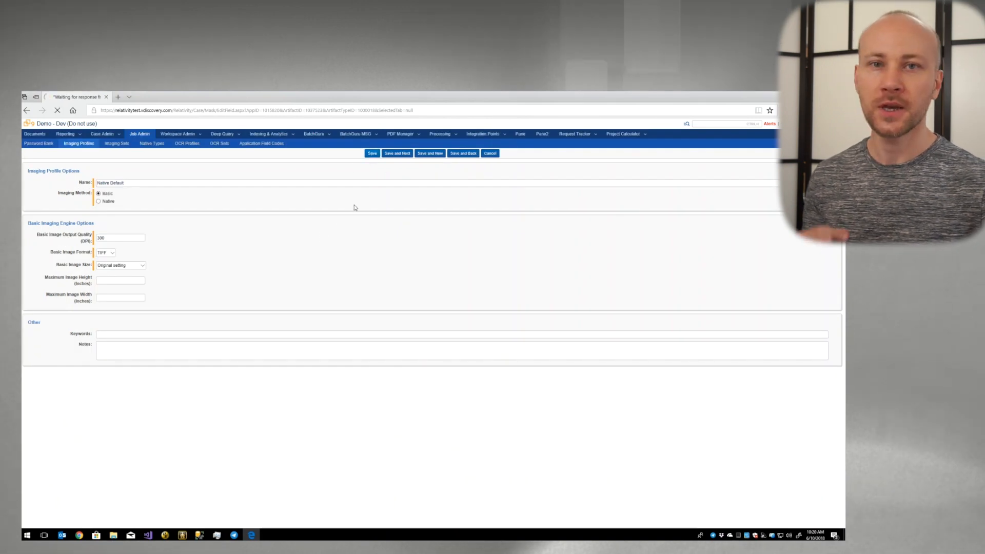
pyautogui.click(372, 153)
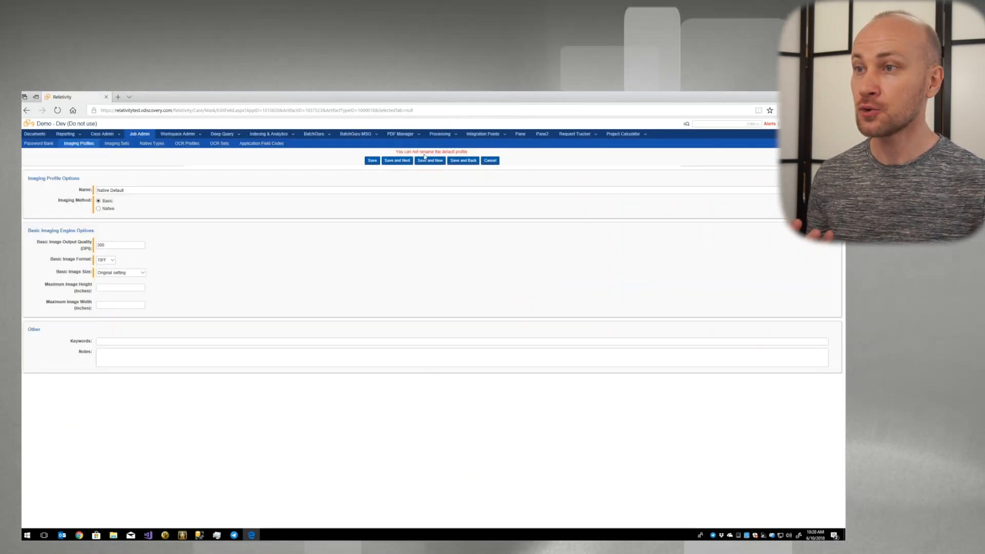
pyautogui.moveTo(437, 180)
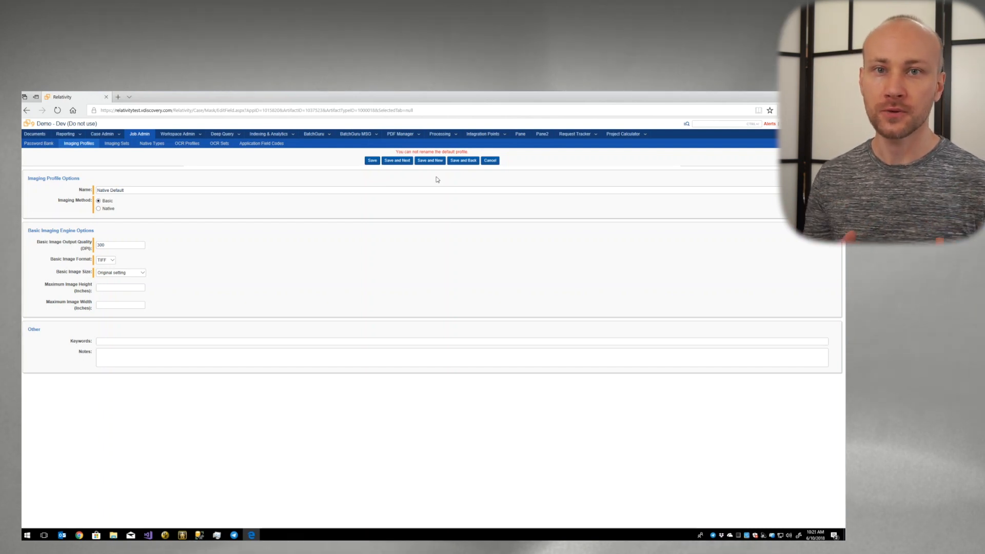
pyautogui.click(490, 160)
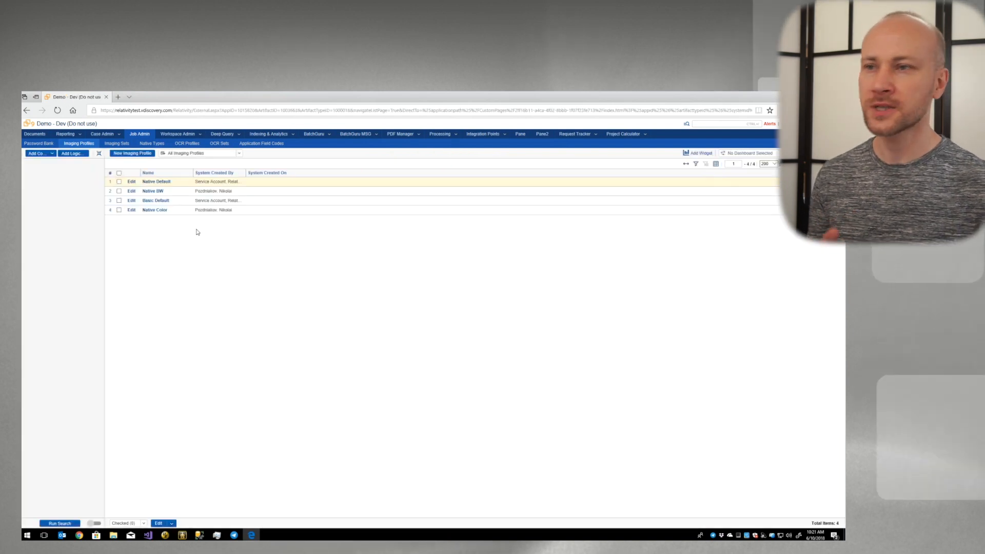
pyautogui.click(154, 209)
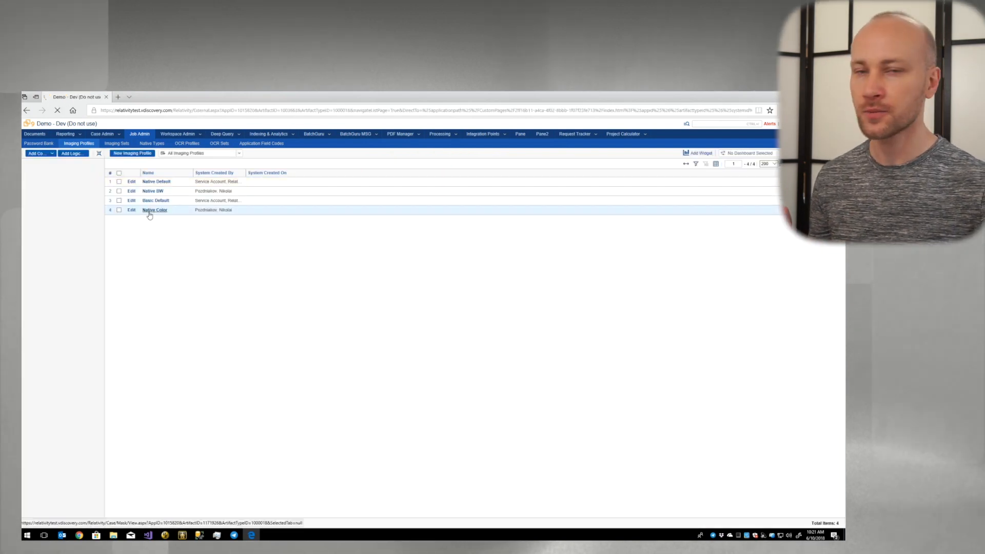
pyautogui.click(155, 210)
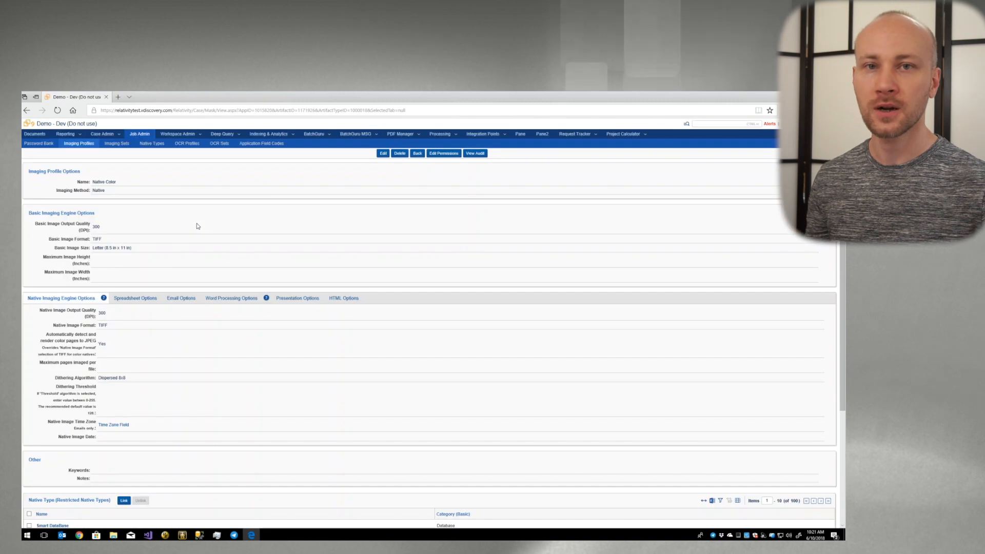
pyautogui.click(180, 297)
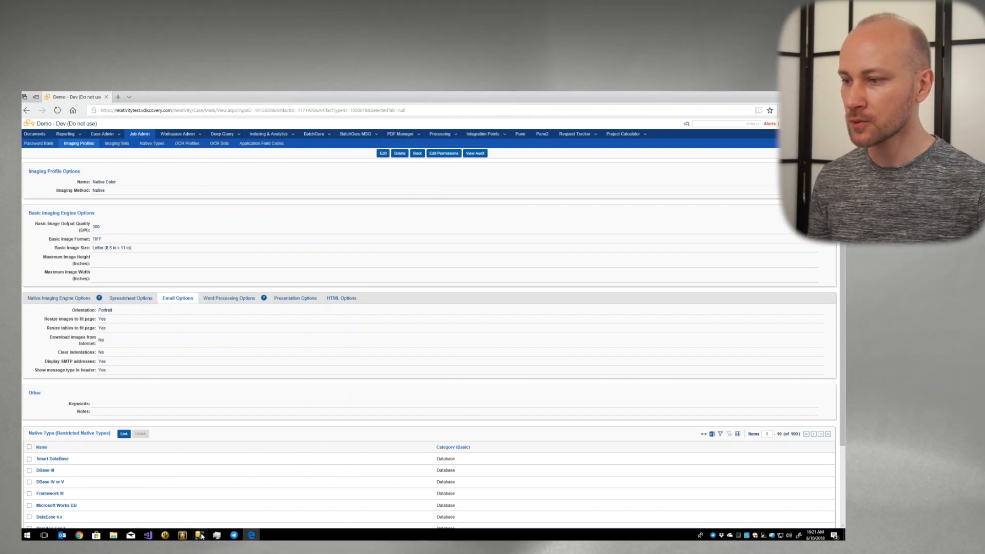
pyautogui.click(200, 535)
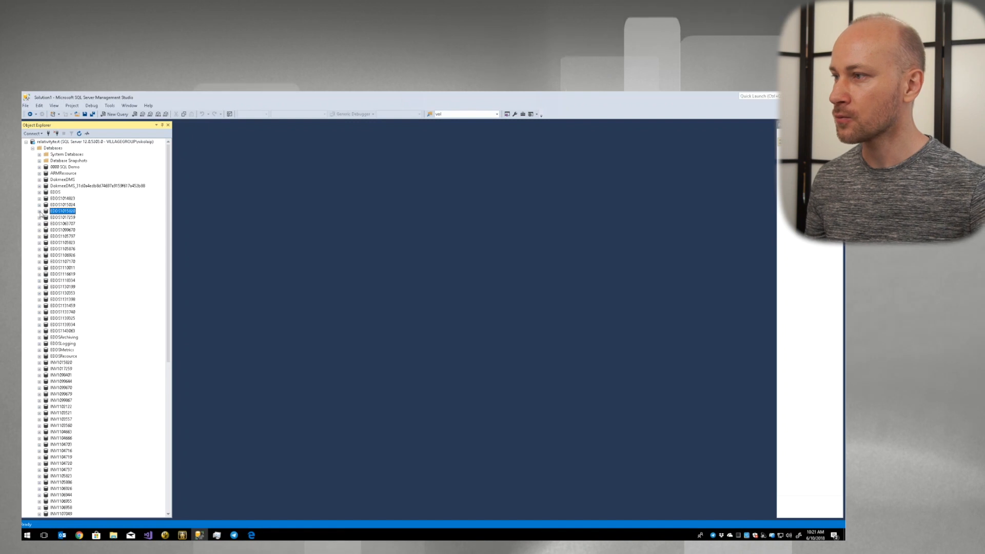
# Expand the EDDS workspace database's Tables folder and scroll toward EDDSDBO.Field
pyautogui.click(40, 211)
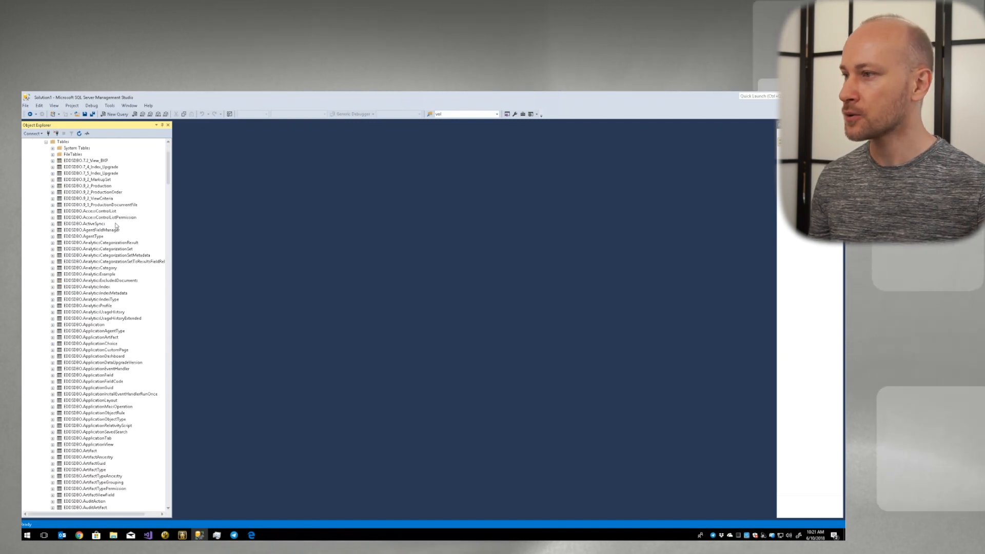
pyautogui.scroll(-3)
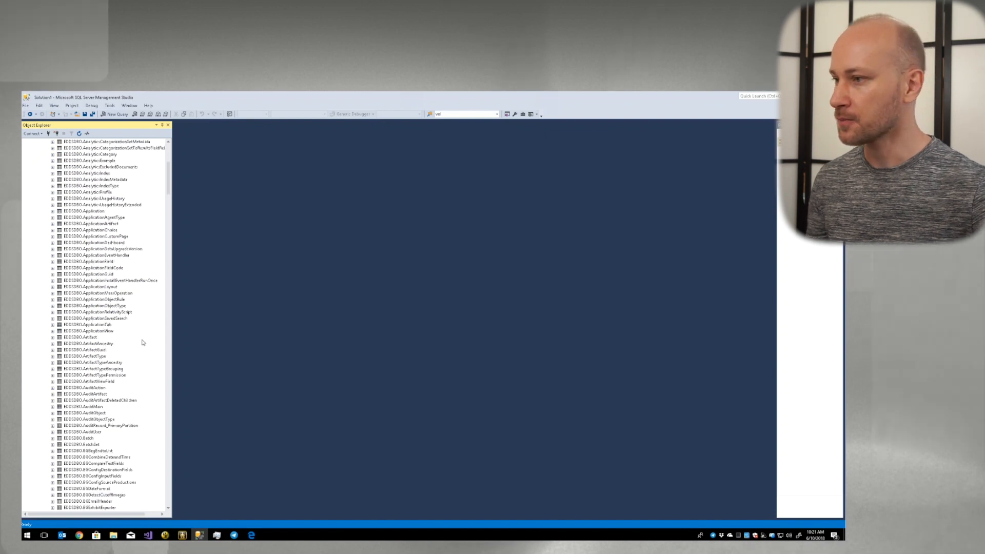
pyautogui.scroll(-3)
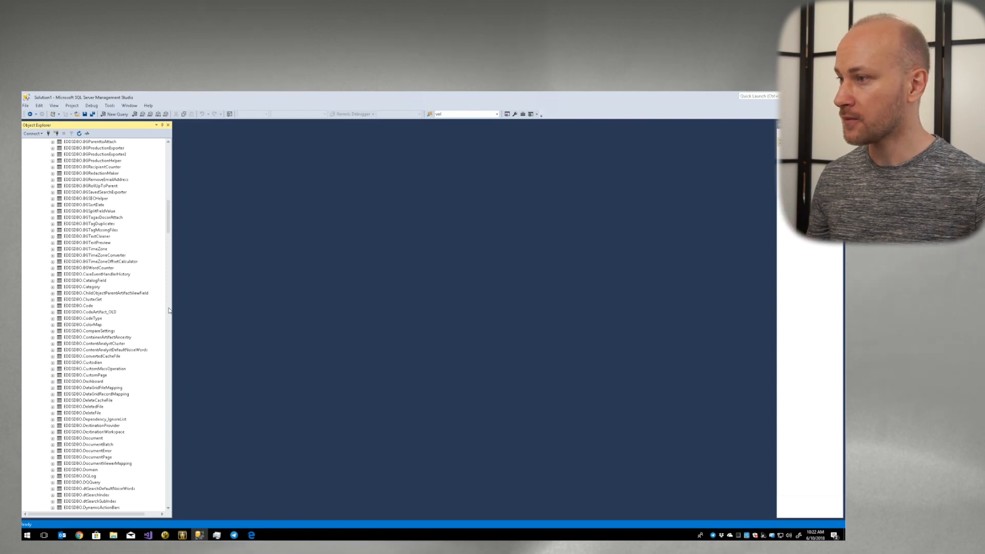
pyautogui.scroll(-3)
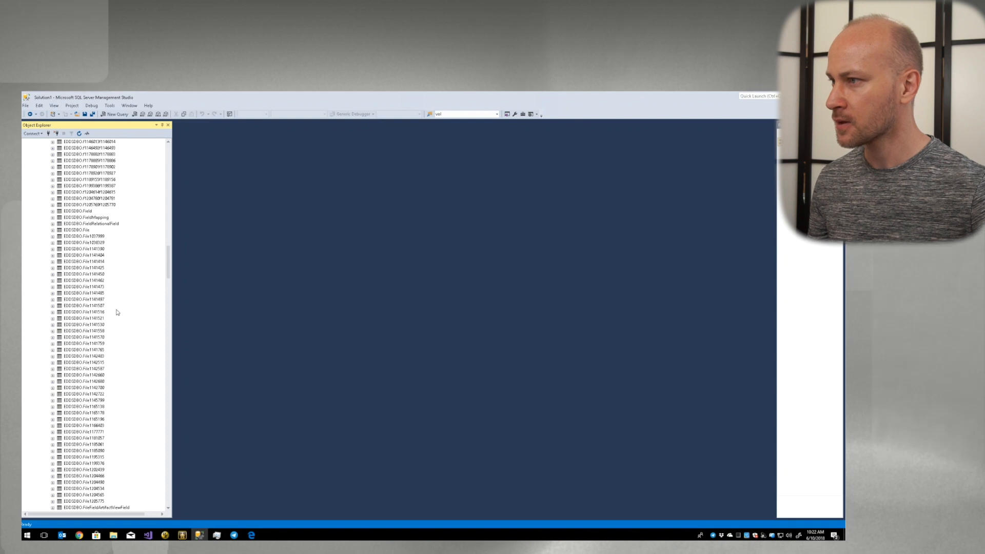
pyautogui.moveTo(106, 226)
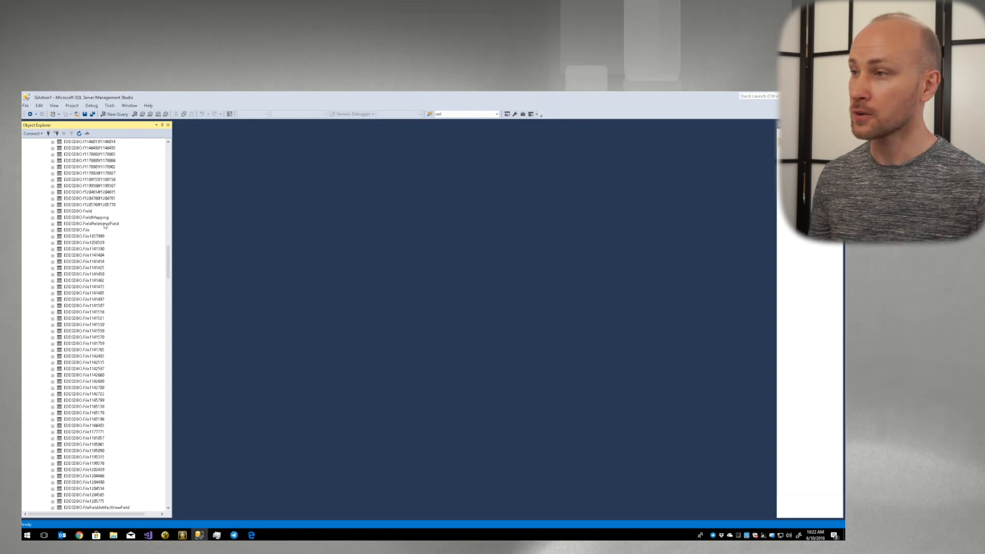
# Query EDDSDBO.Field where DisplayName = 'Clear Indentations' and read its CodeTypeID
pyautogui.rightClick(76, 211)
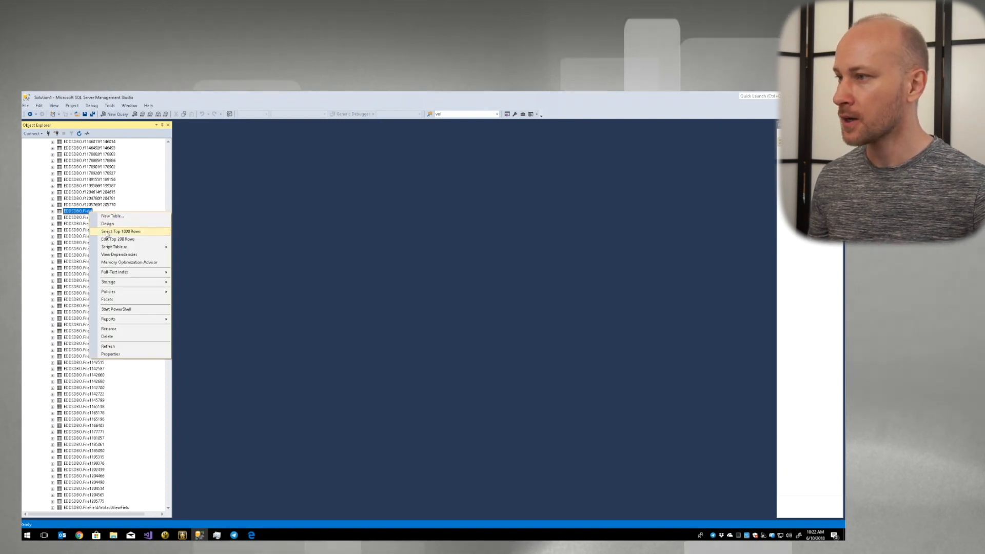
pyautogui.click(120, 232)
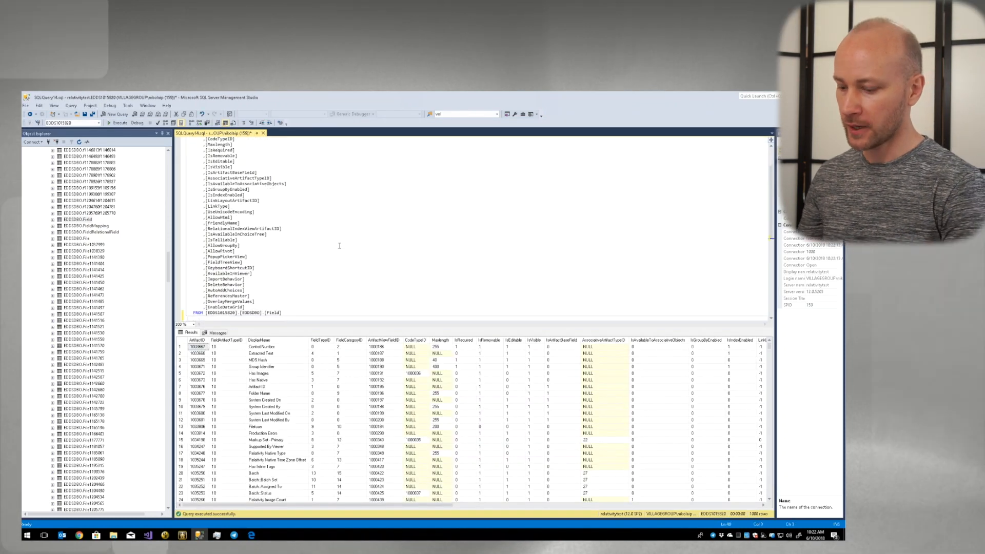
pyautogui.write("where displayName = 'Clear Indentations")
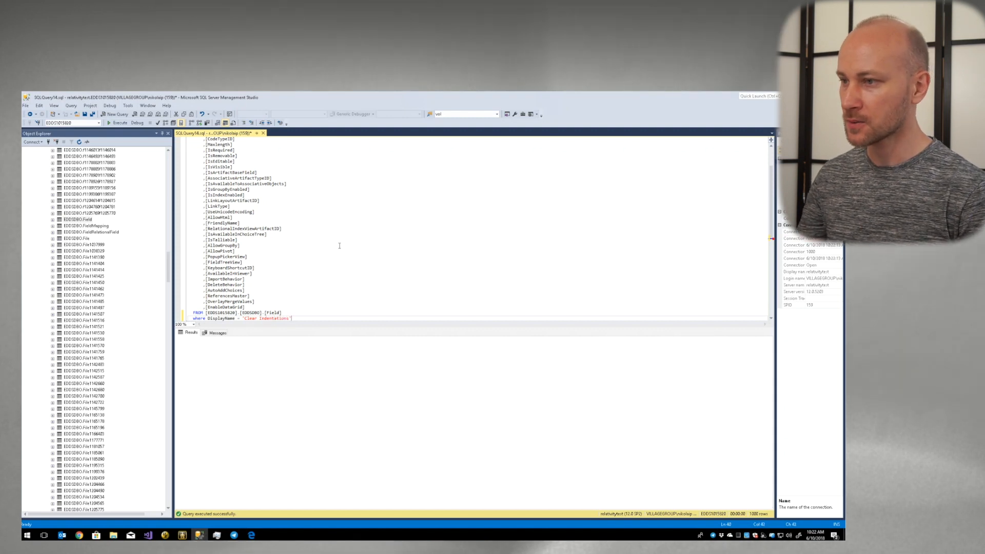
pyautogui.click(116, 114)
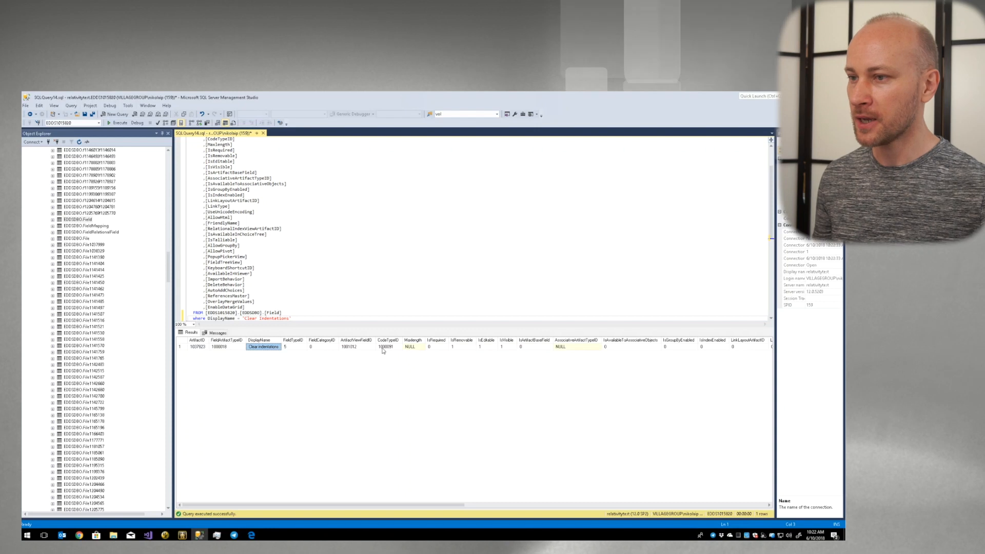
pyautogui.click(386, 347)
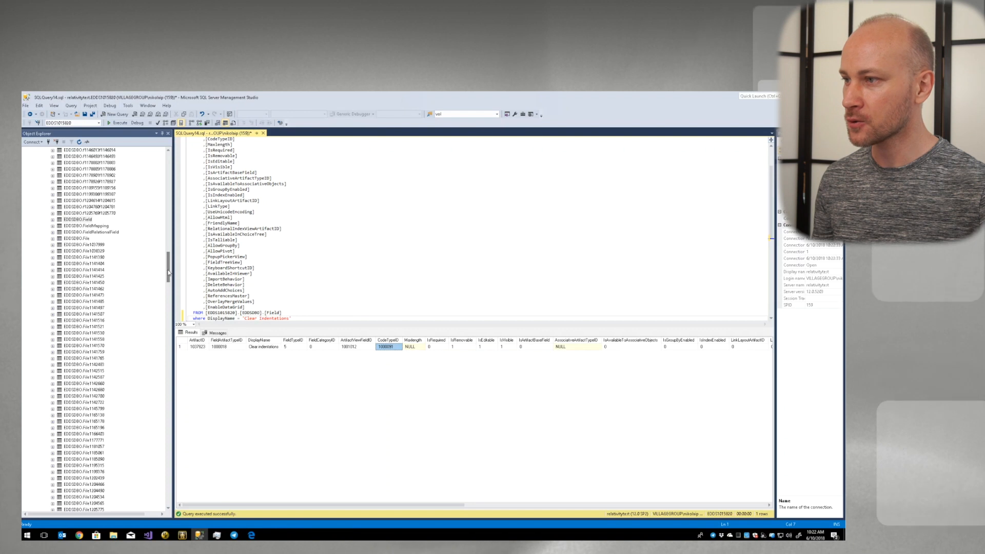
# Select rows from the matching ZCodeArtifact table and review its three AssociatedArtifactIDs
pyautogui.scroll(-3)
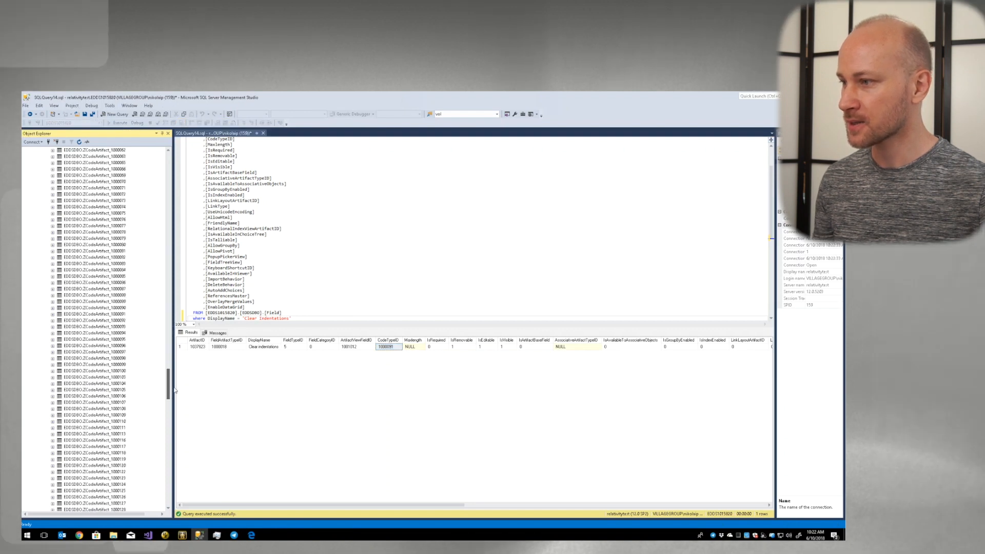
pyautogui.scroll(-3)
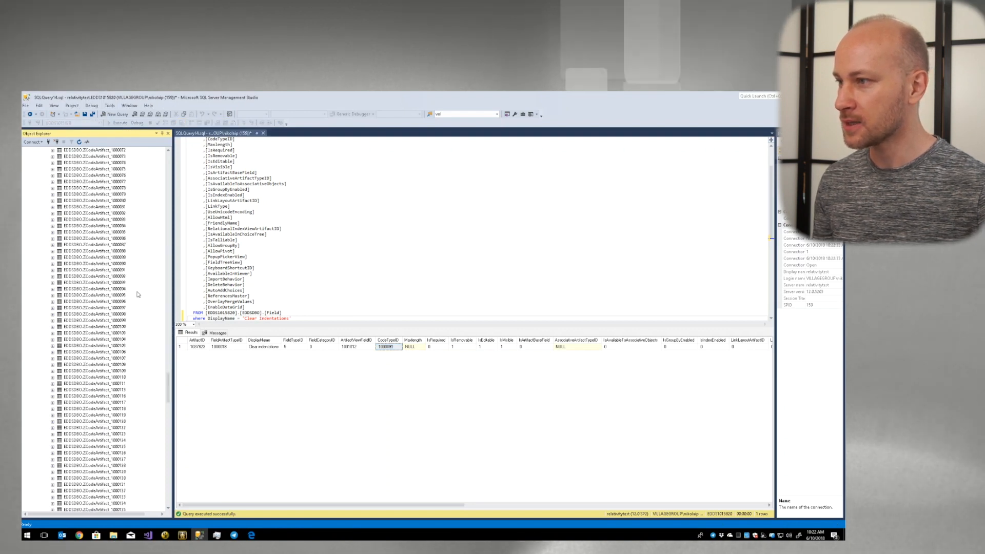
pyautogui.click(94, 270)
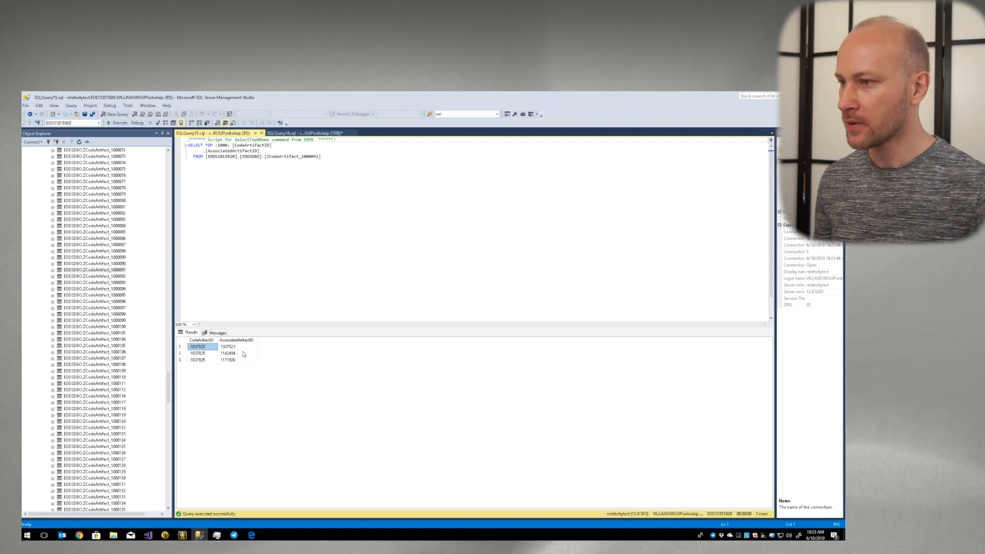
pyautogui.click(236, 347)
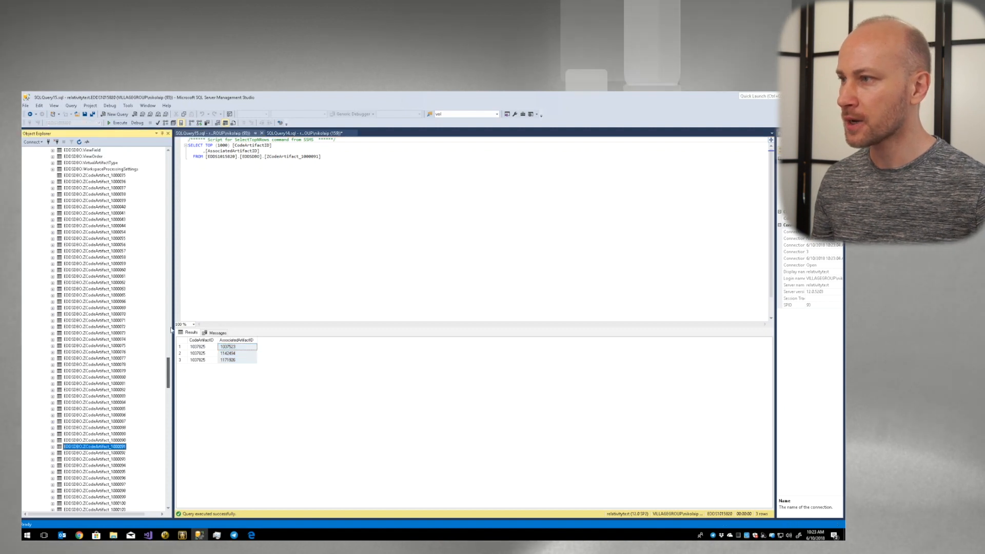
pyautogui.scroll(-3)
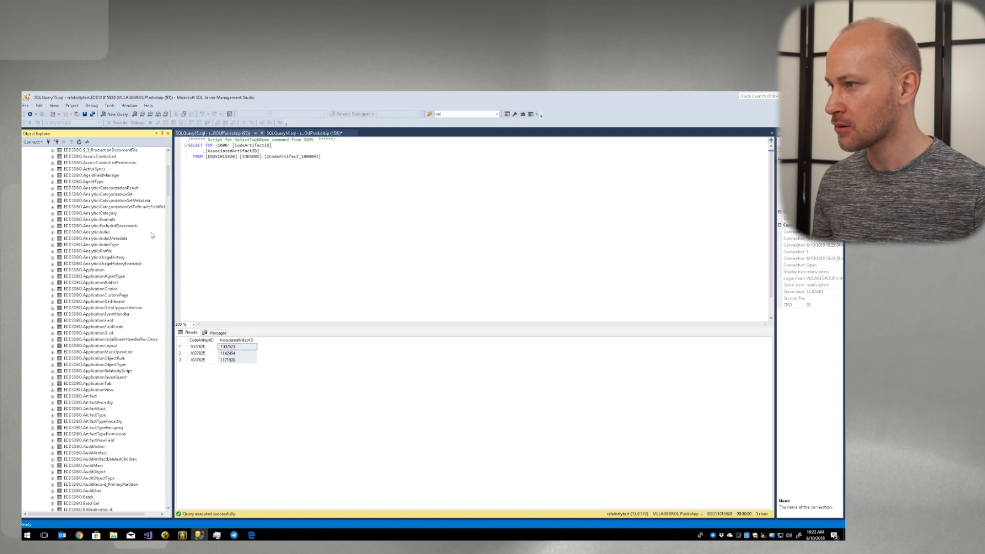
# Build a Select Top 1000 query on Artifact filtered to the three associated ArtifactIDs
pyautogui.rightClick(85, 397)
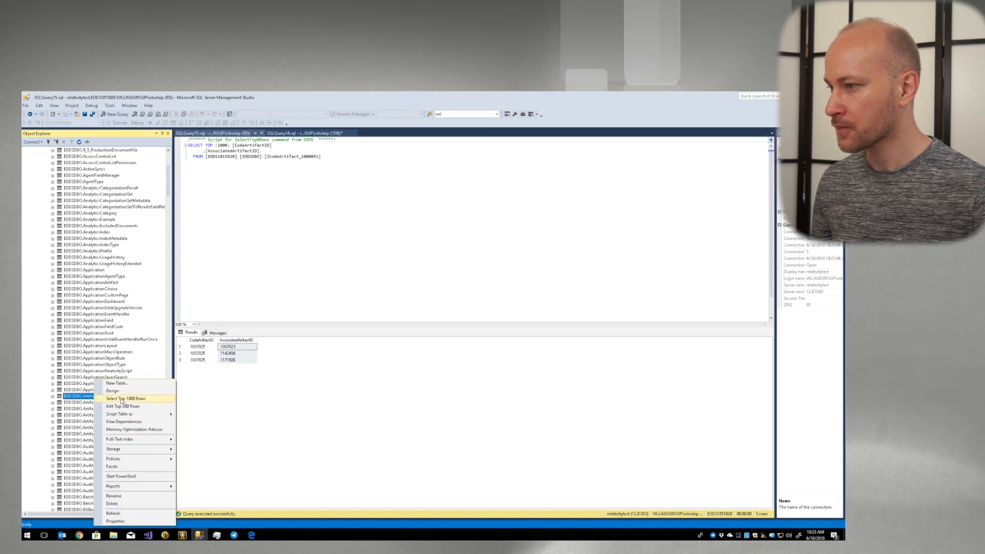
pyautogui.click(124, 399)
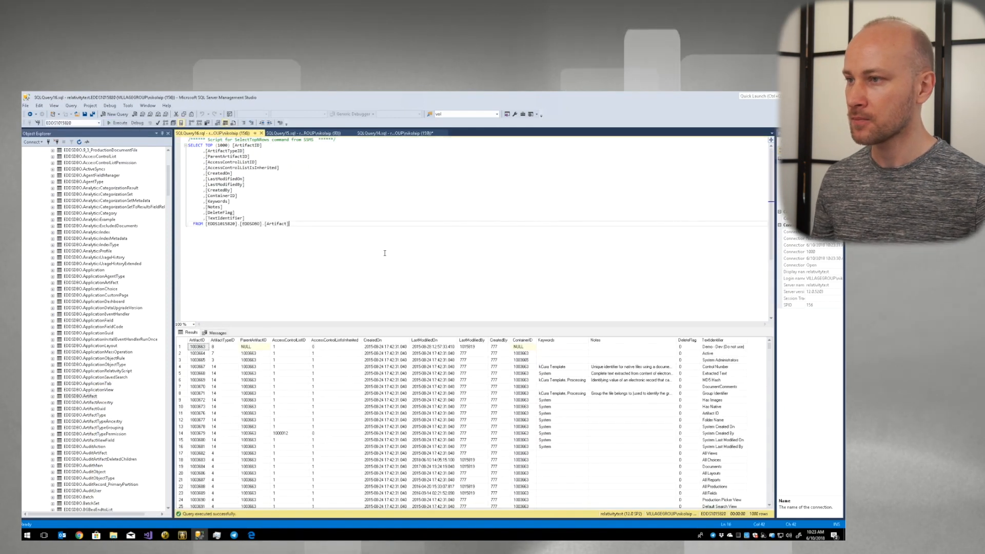
pyautogui.write('where')
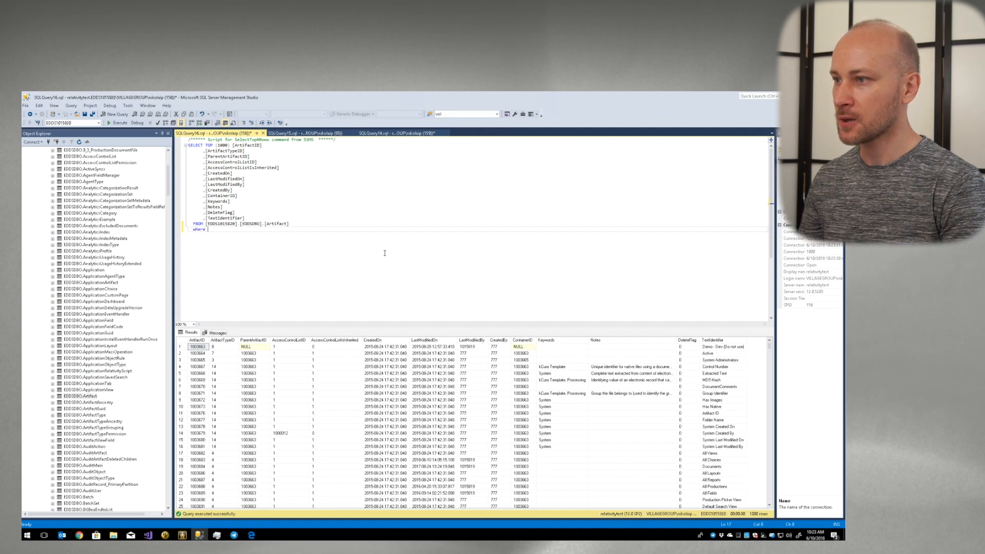
pyautogui.write('art')
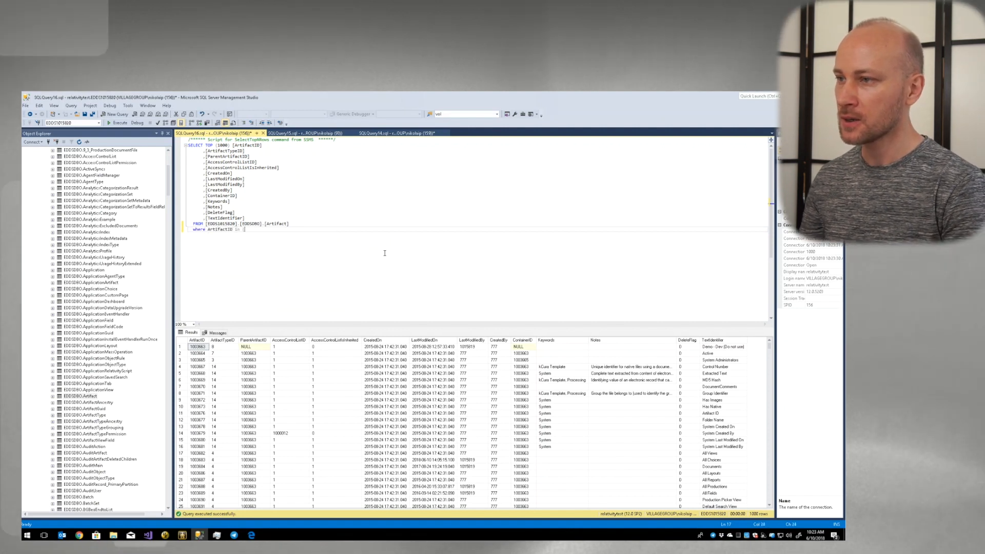
pyautogui.write('1037523]')
pyautogui.write('1171926)')
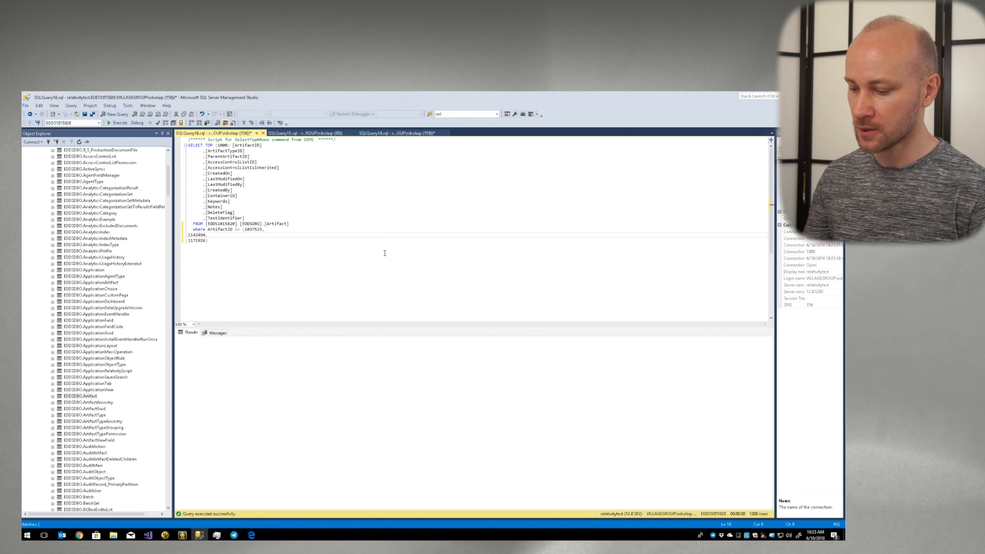
# Run the Artifact query and identify Native Color as artifact 1171926
pyautogui.click(118, 122)
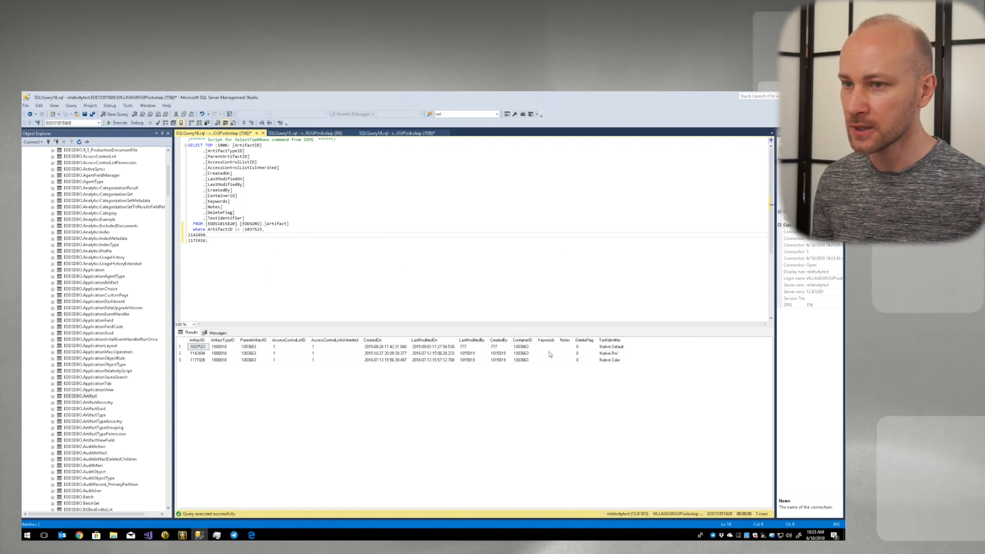
pyautogui.click(610, 346)
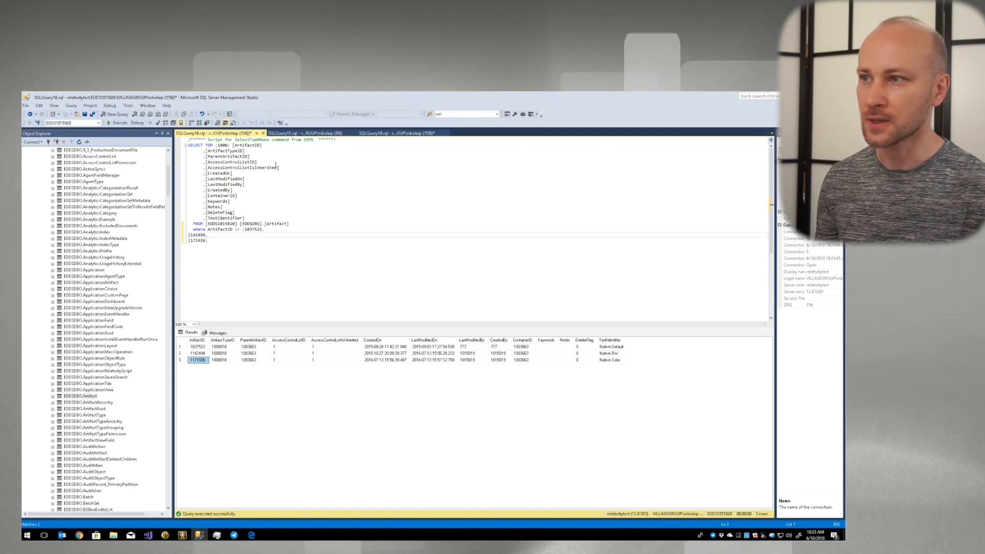
pyautogui.click(301, 132)
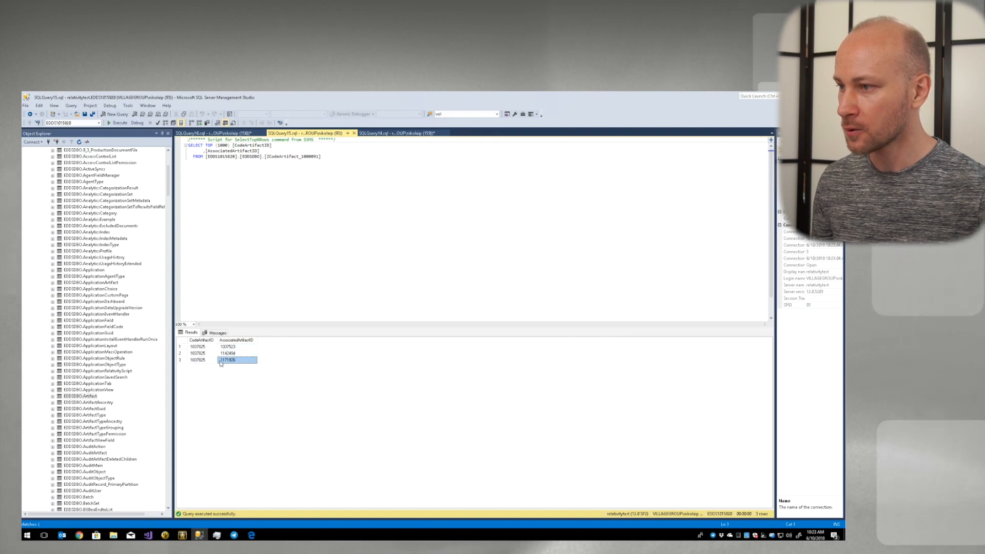
# Select the ZCodeArtifact_1000091 result row for AssociatedArtifactID 1171926
pyautogui.click(200, 361)
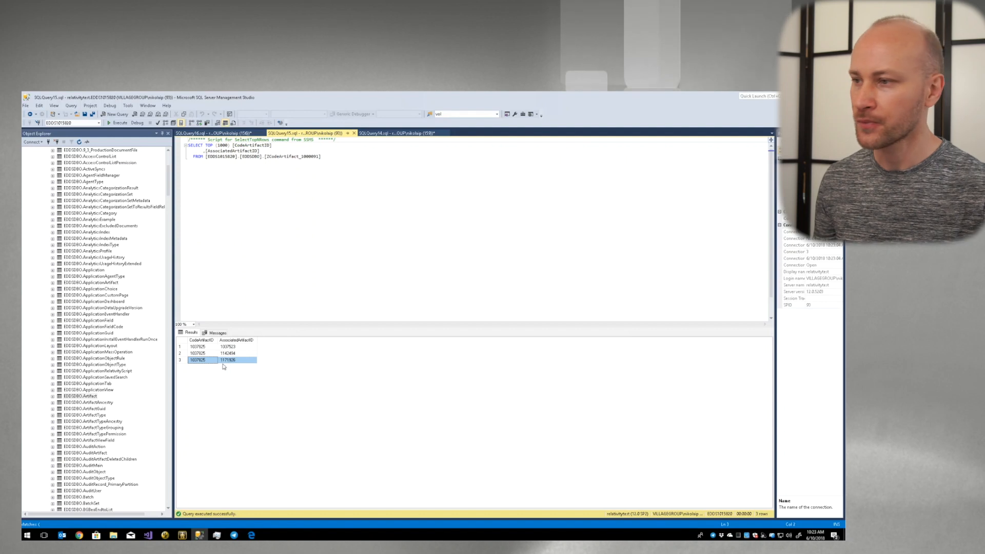
pyautogui.click(200, 359)
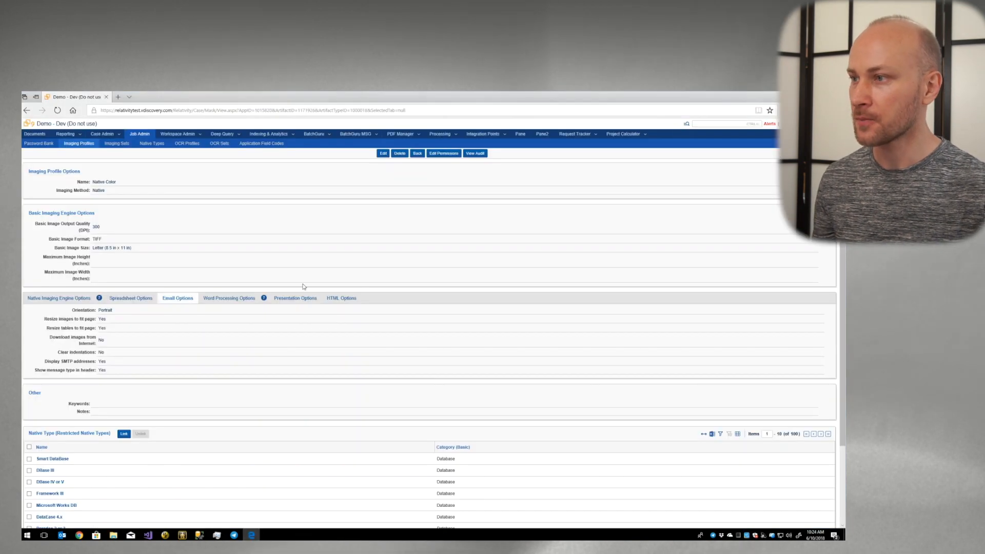
# Go to Workspace Admin > Choices for Clear indentations and open the Choices List
pyautogui.click(178, 134)
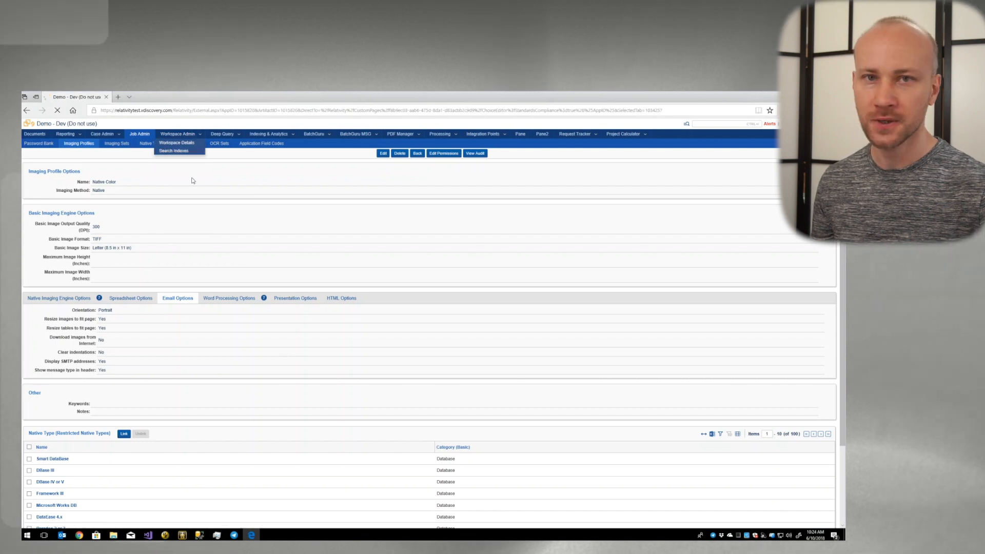
pyautogui.click(178, 133)
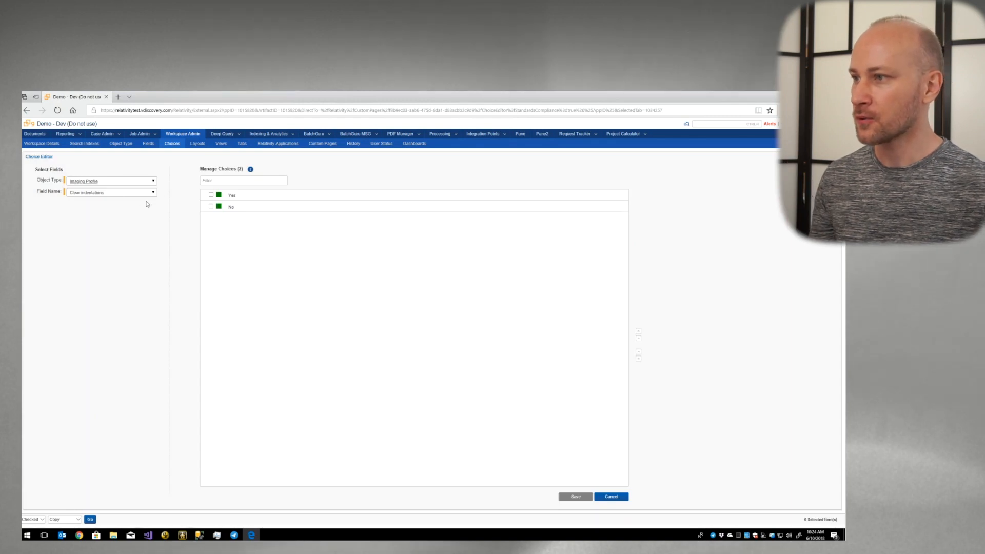
pyautogui.click(610, 496)
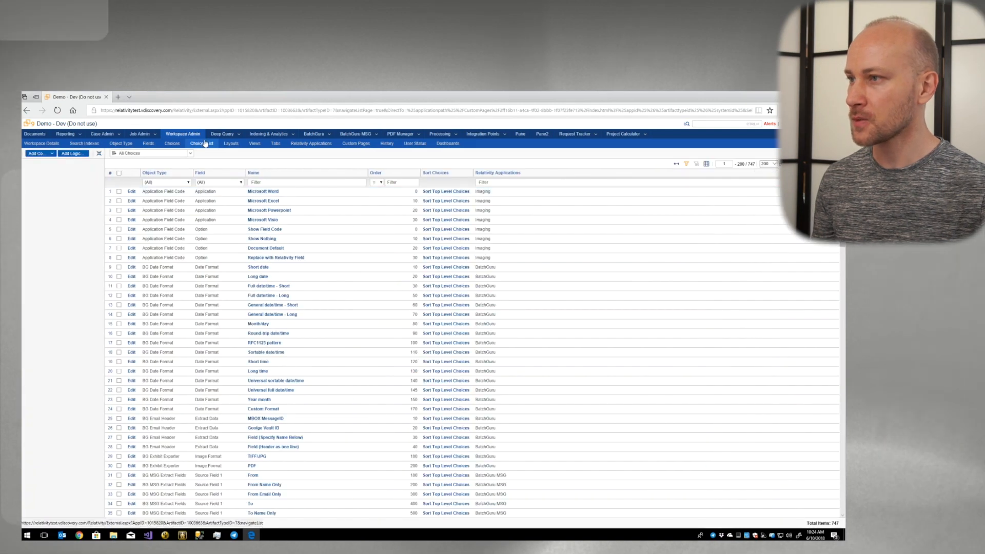
# Filter the Choices list's Object Type column to Imaging Profile only
pyautogui.click(188, 182)
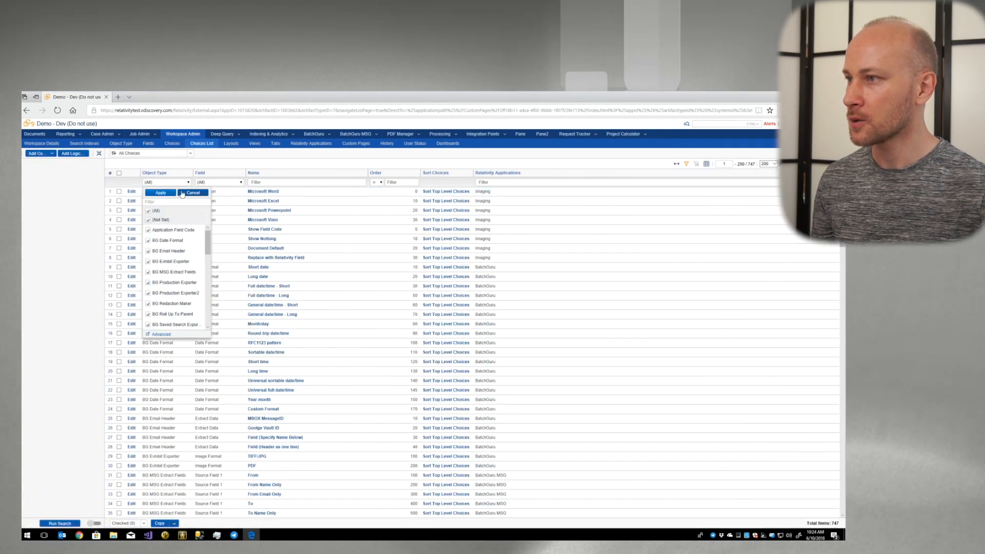
pyautogui.click(156, 209)
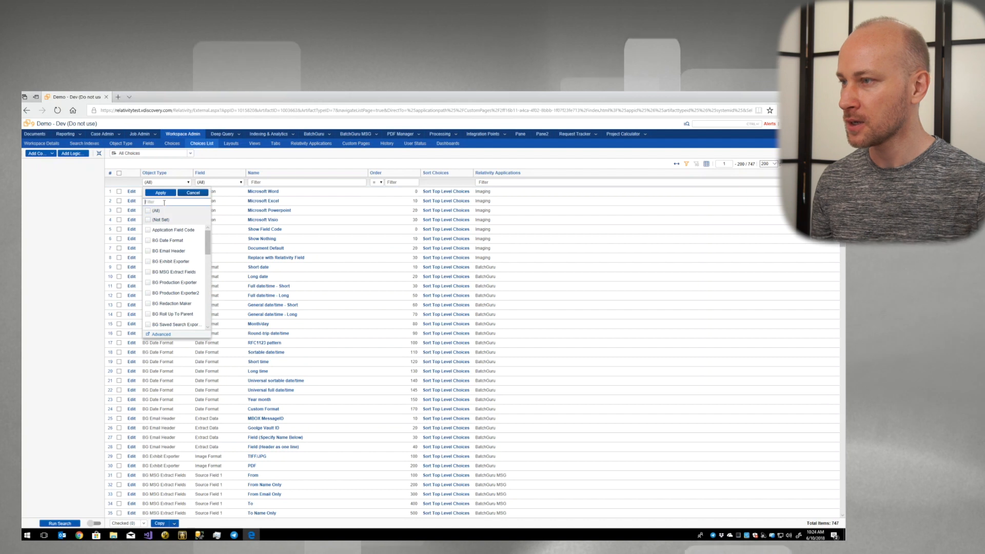
pyautogui.write('ima')
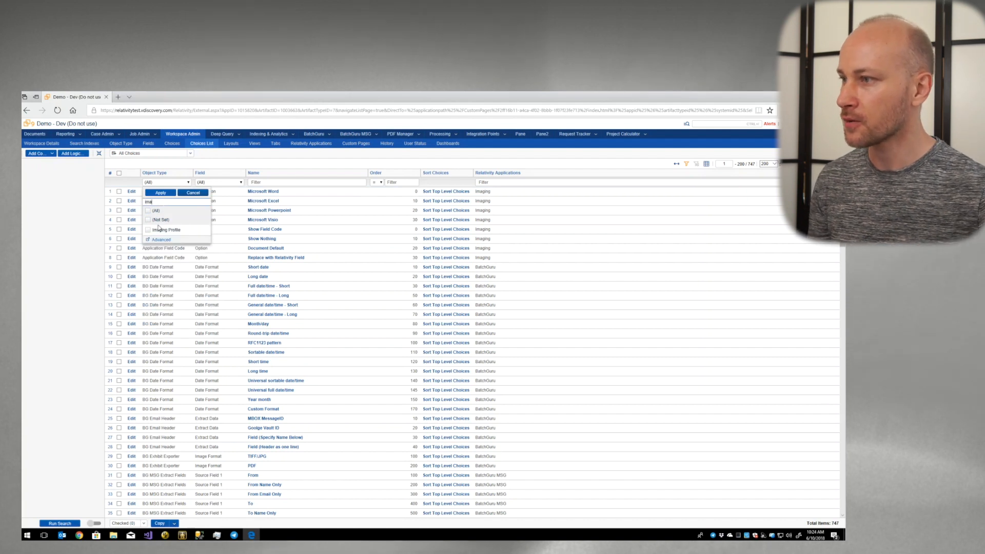
pyautogui.click(159, 193)
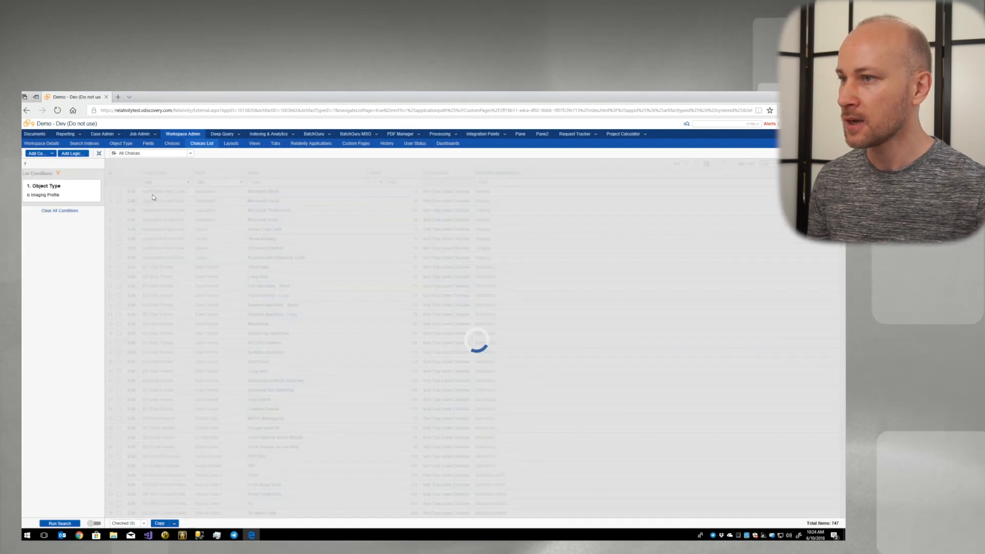
pyautogui.click(60, 523)
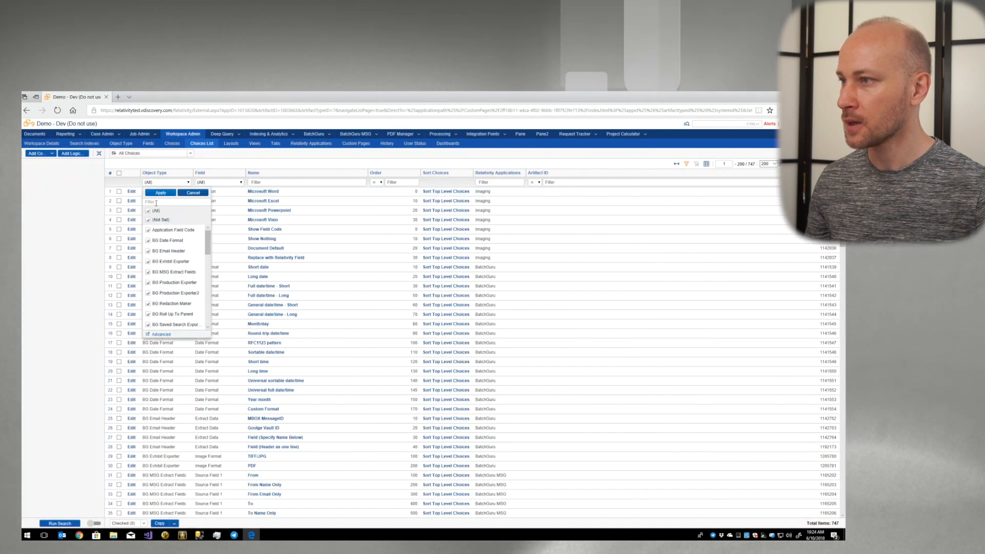
pyautogui.write('im')
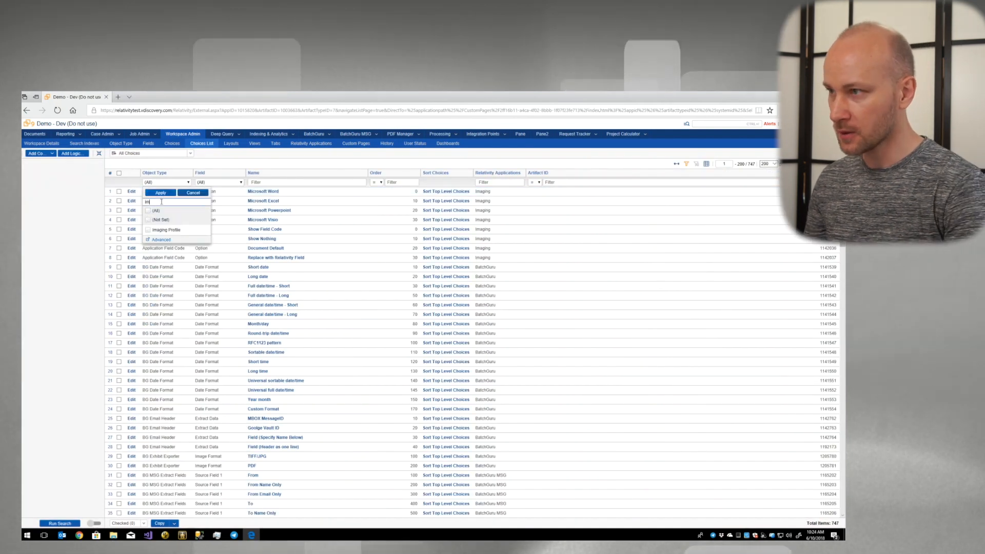
pyautogui.click(147, 229)
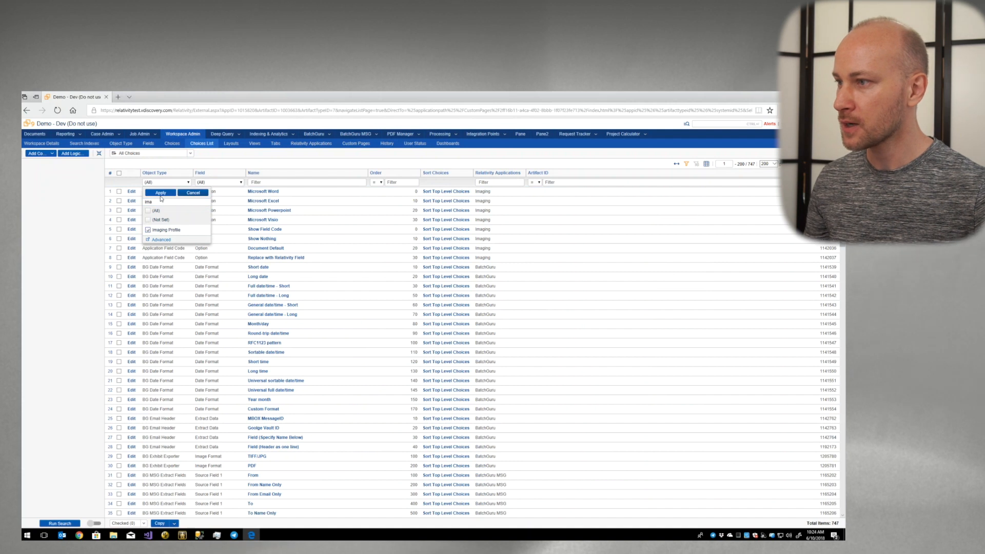
pyautogui.click(160, 192)
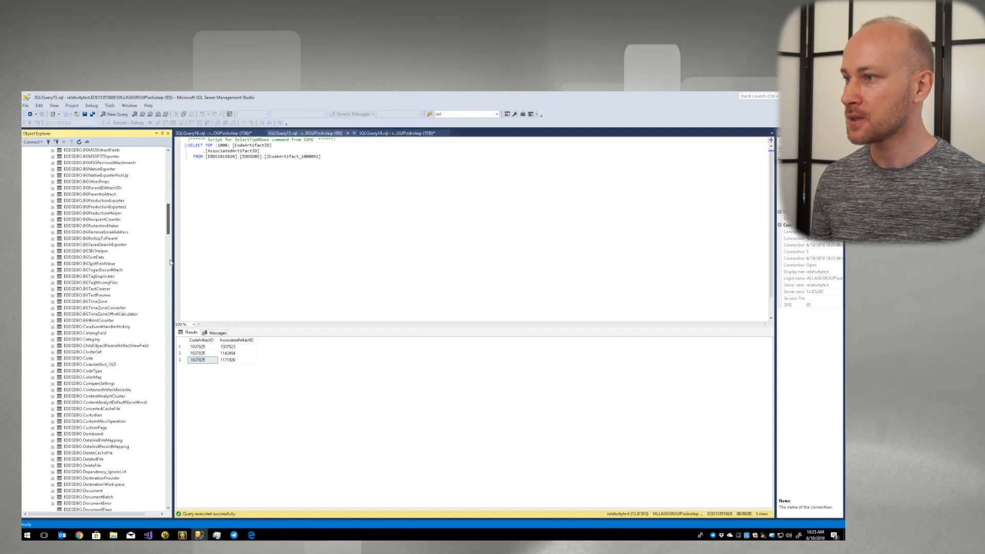
# Open ZCodeArtifact_1000091 via Edit Top 200 Rows to change the Native Color row
pyautogui.scroll(-3)
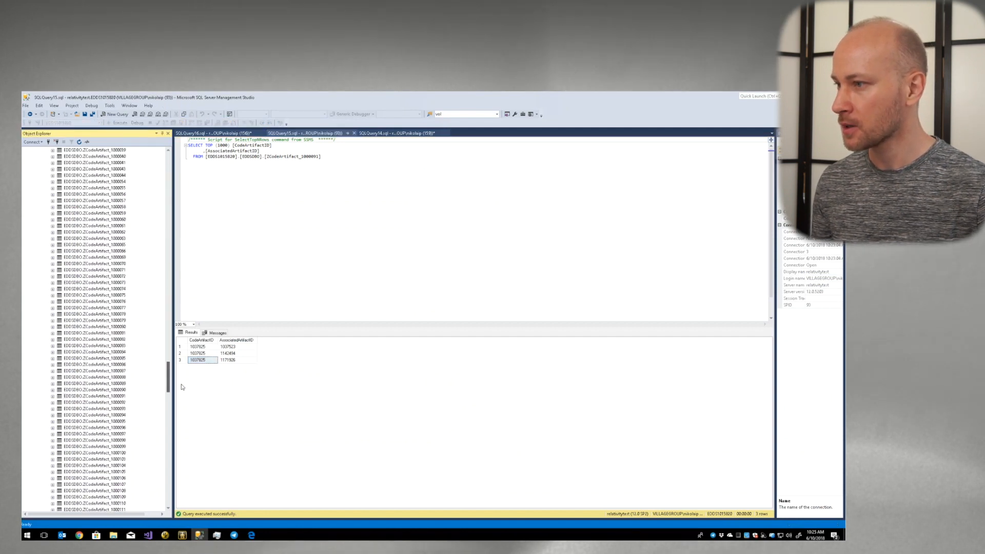
pyautogui.scroll(-3)
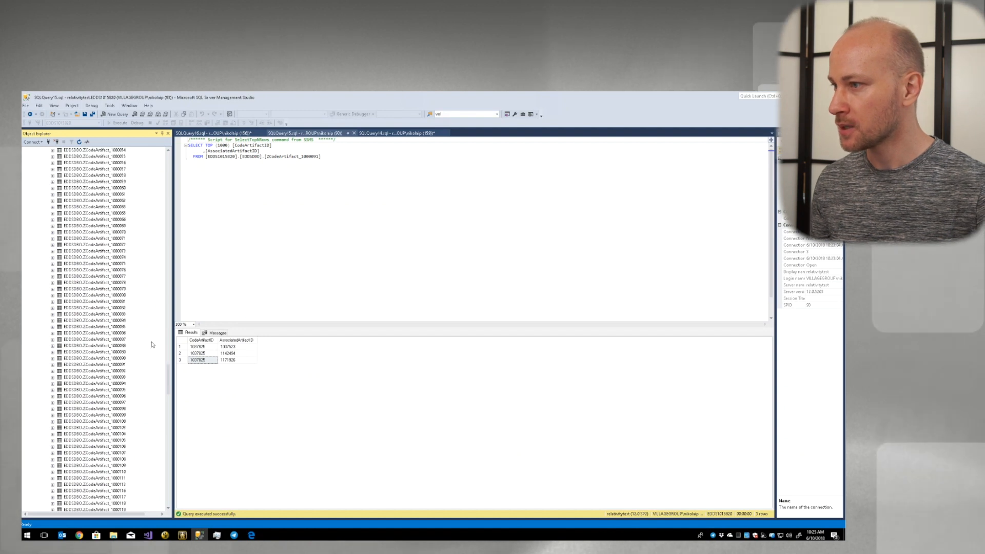
pyautogui.rightClick(92, 365)
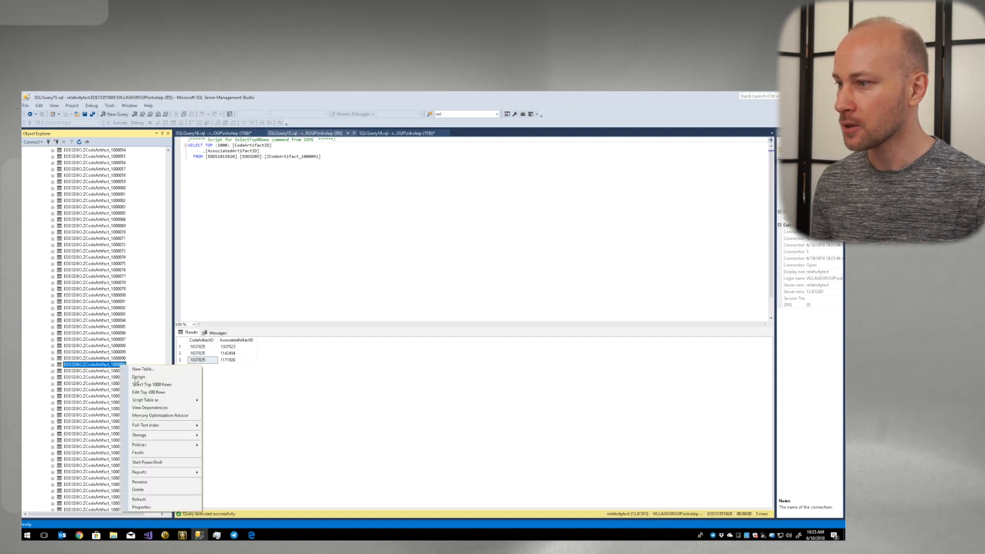
pyautogui.moveTo(149, 392)
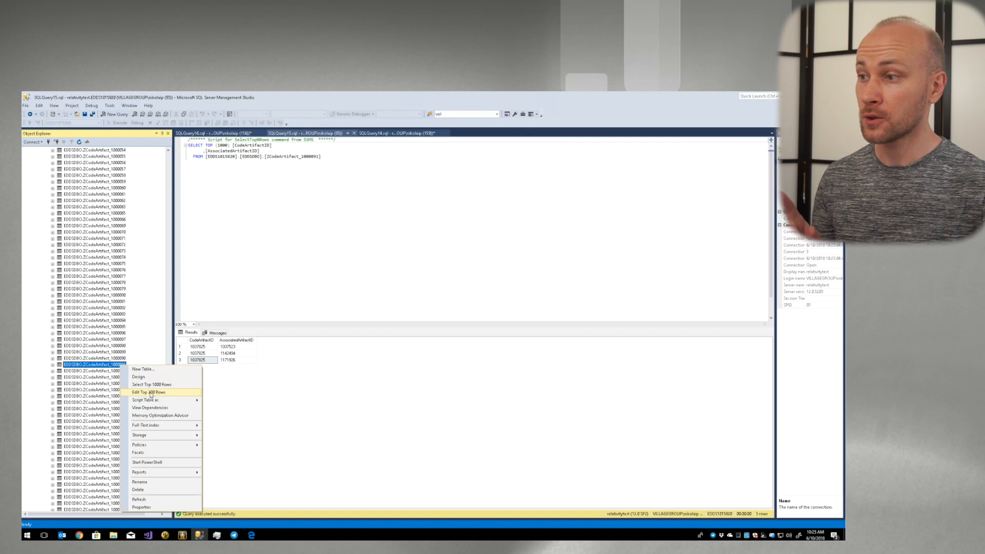
pyautogui.click(149, 392)
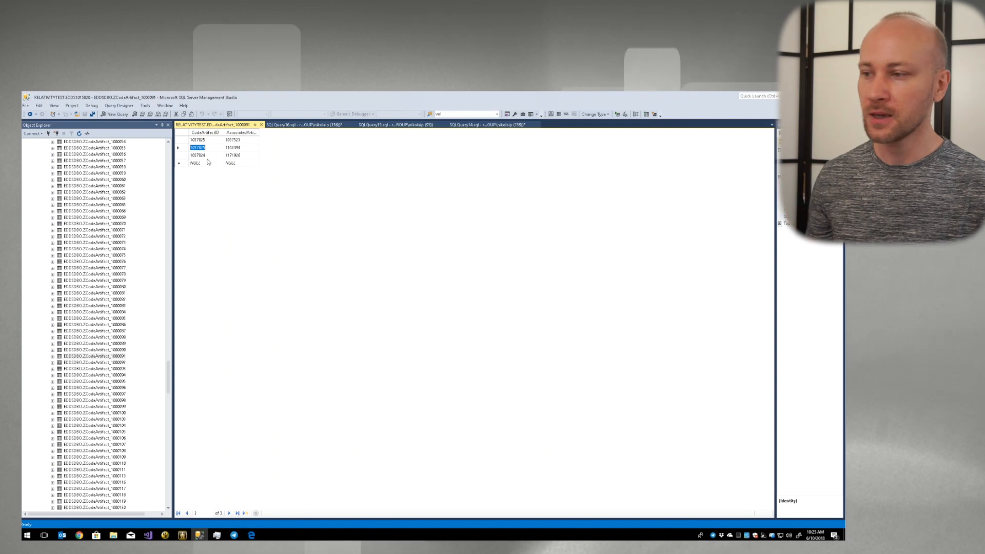
pyautogui.moveTo(239, 500)
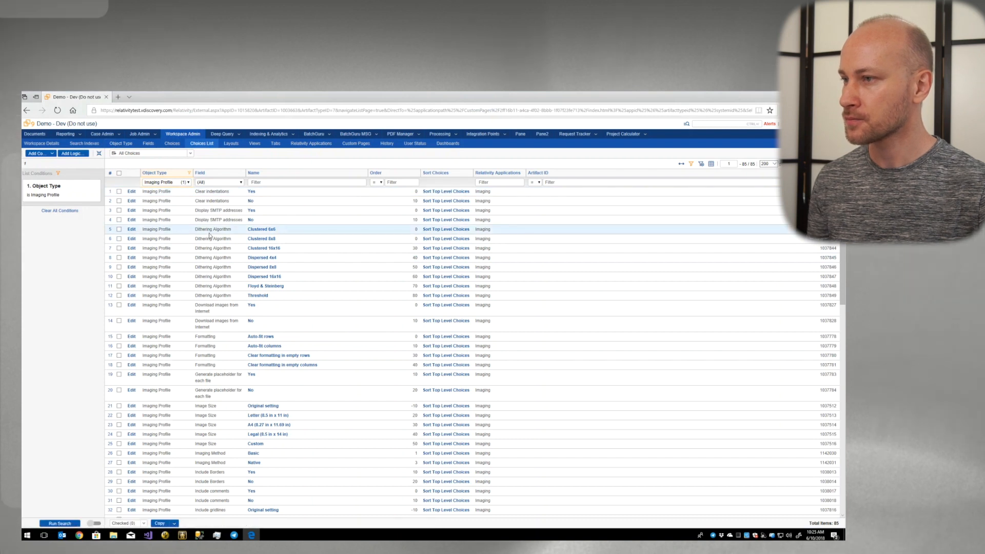
# Reopen the Native Color profile under Job Admin > Imaging Profiles and view its Email Options
pyautogui.click(140, 134)
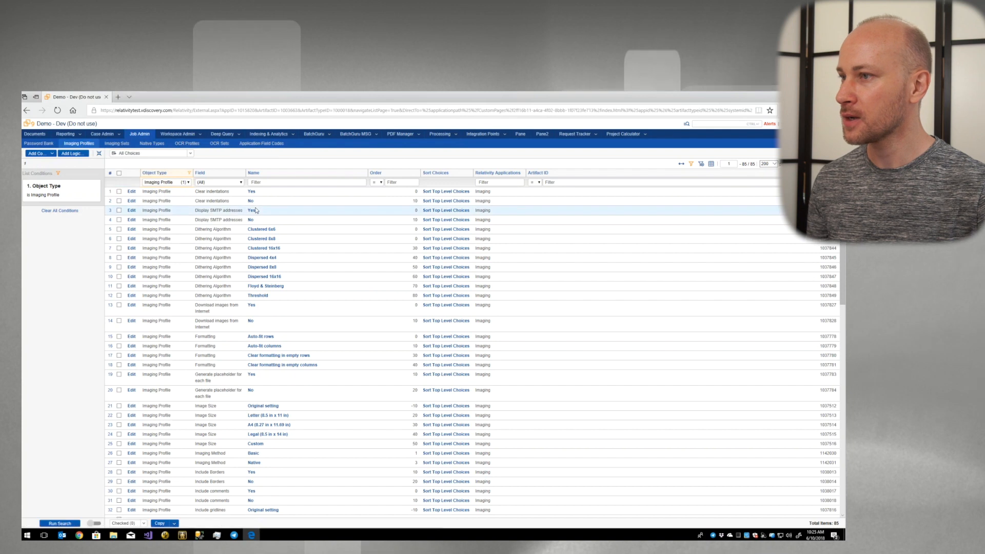
pyautogui.click(79, 143)
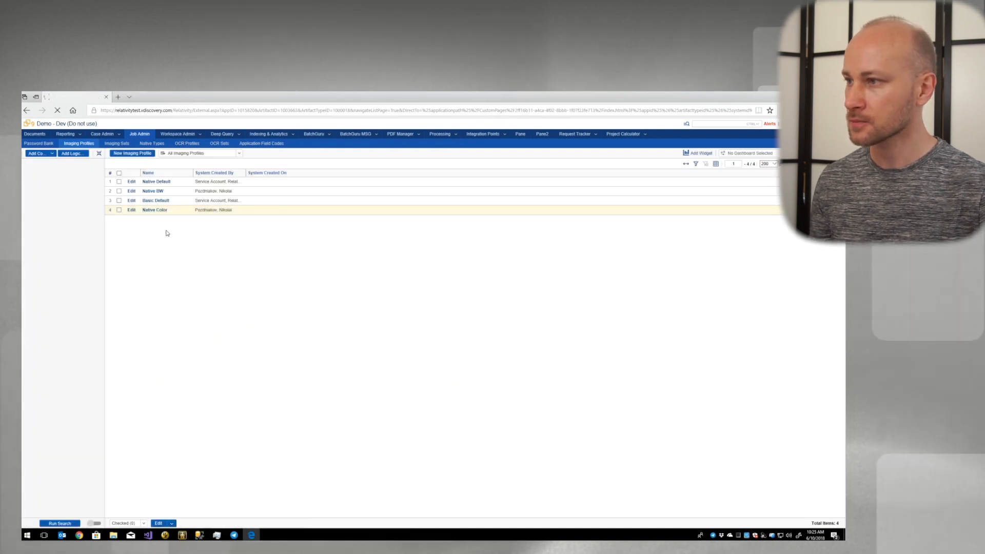
pyautogui.click(155, 210)
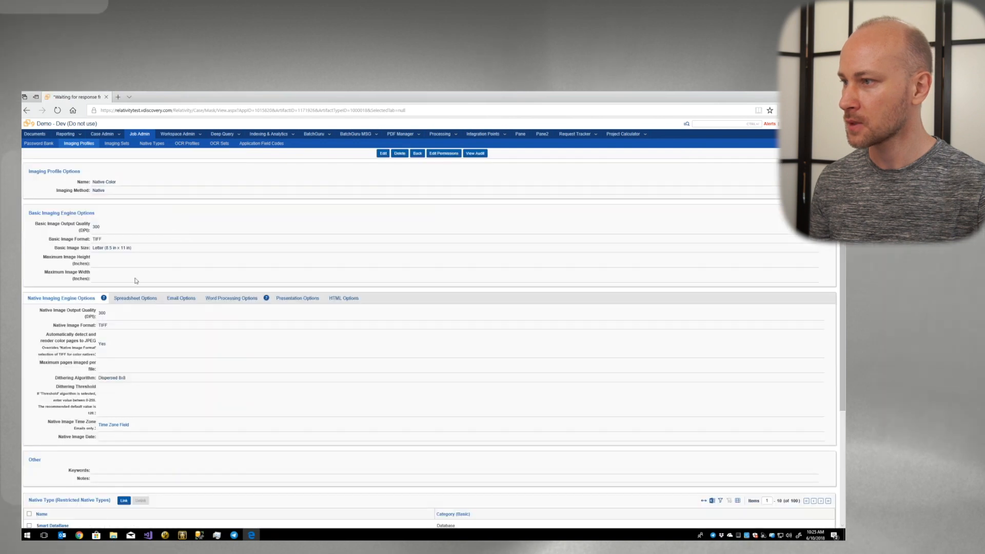
pyautogui.click(180, 298)
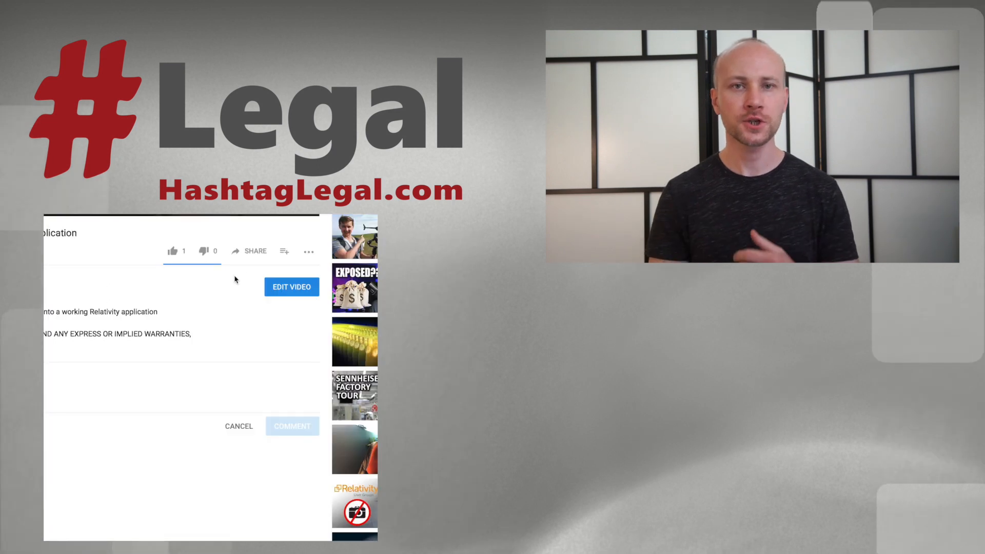
# Open the YouTube video's Share a link dialog
pyautogui.click(253, 251)
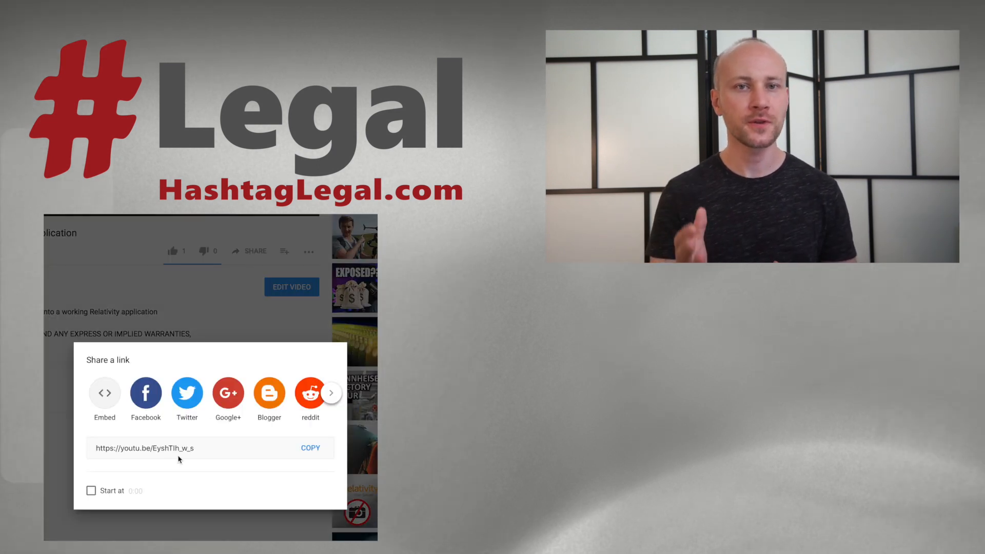